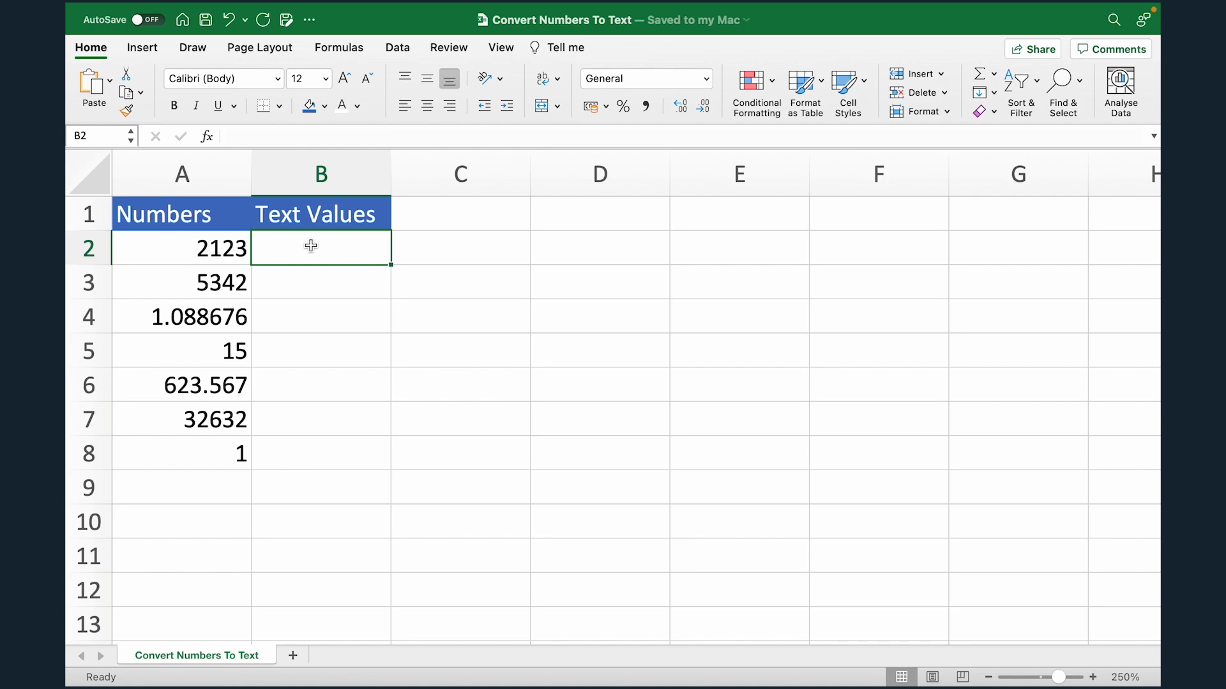
# - Review the numbers in A2:A8 and begin a formula with = in cell B2
pyautogui.click(181, 248)
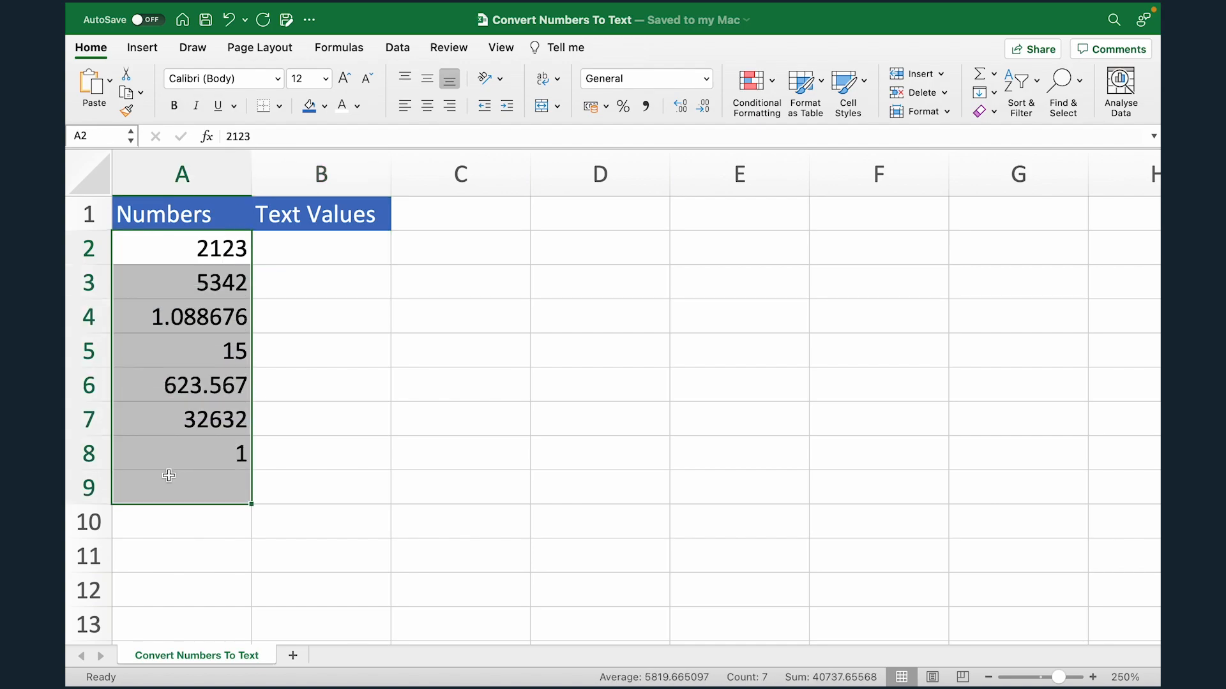
pyautogui.click(319, 249)
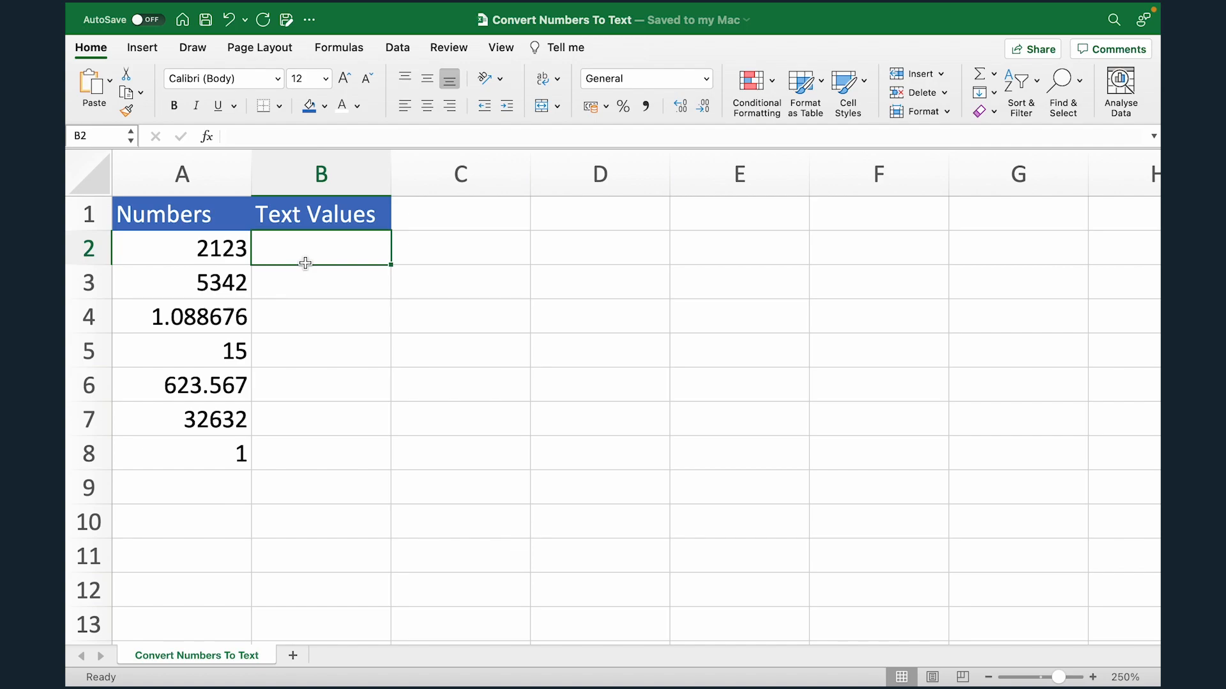
pyautogui.write('=')
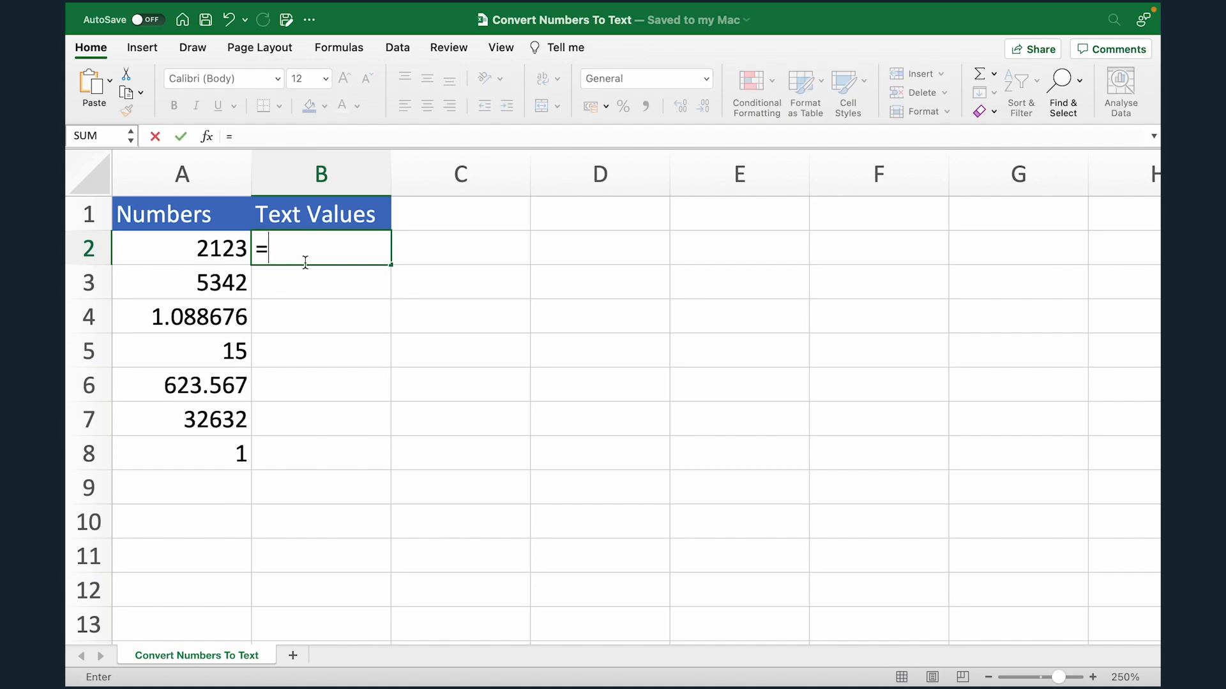
# - Enter =TEXT(A2,"0") in B2 and fill it down through B8
pyautogui.write('TEXT(')
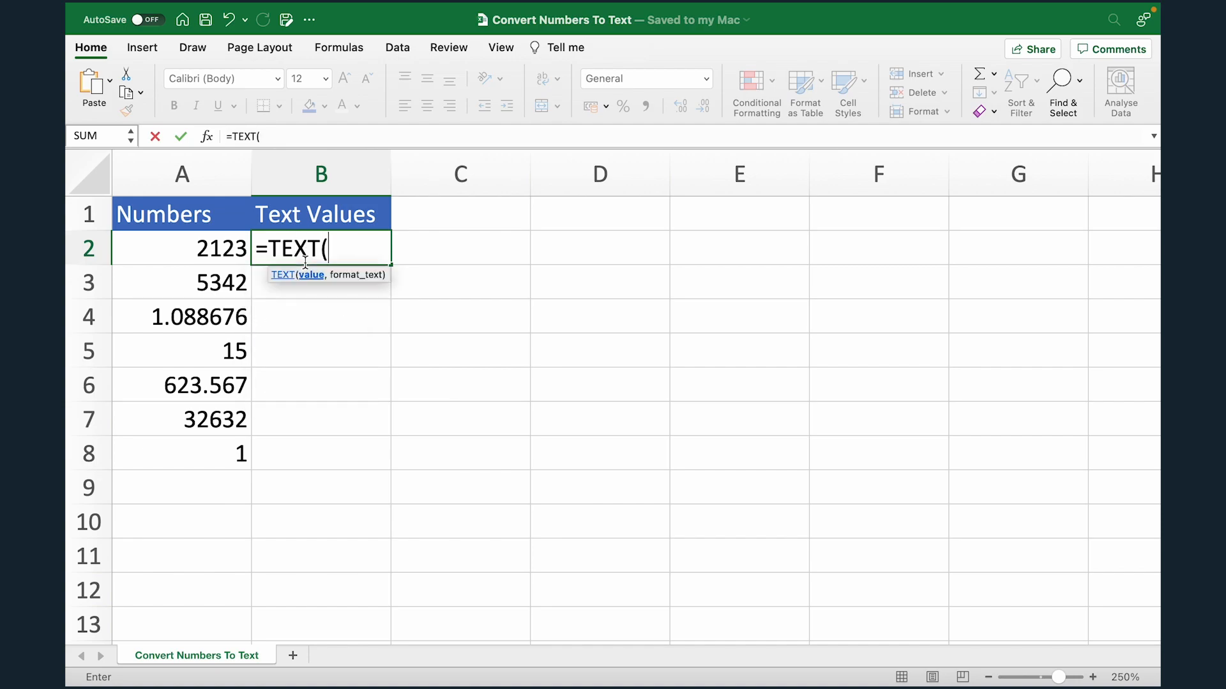
pyautogui.moveTo(305, 317)
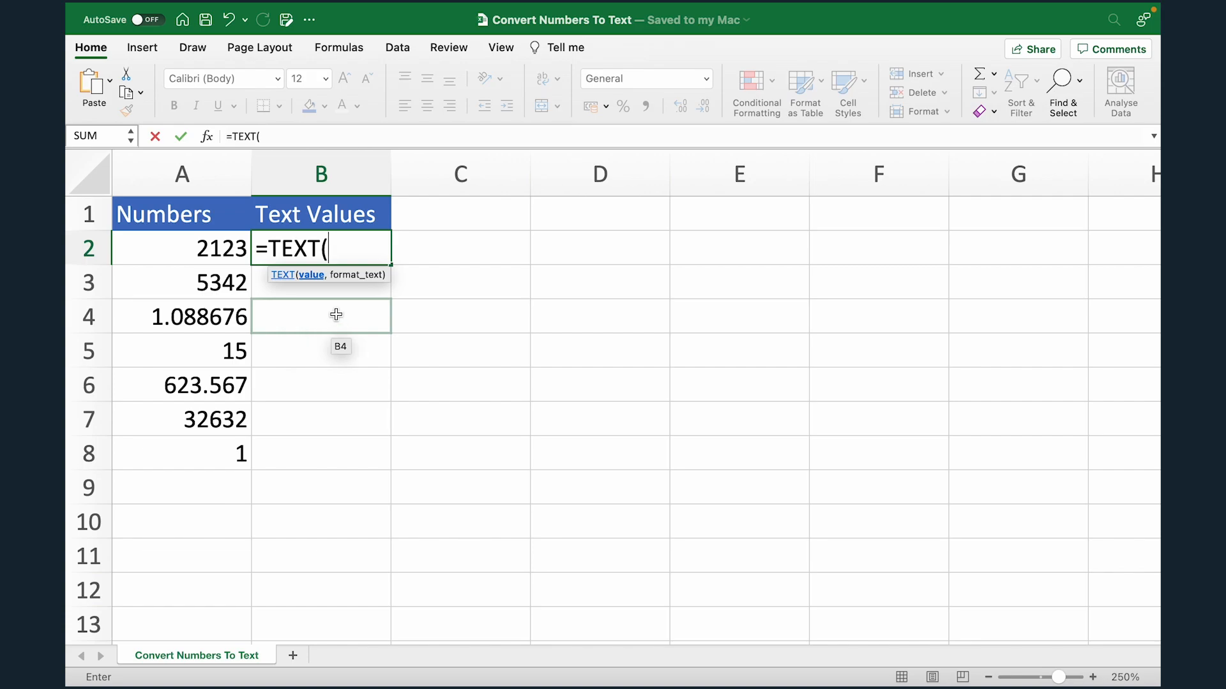
pyautogui.moveTo(150, 255)
pyautogui.write('A2,')
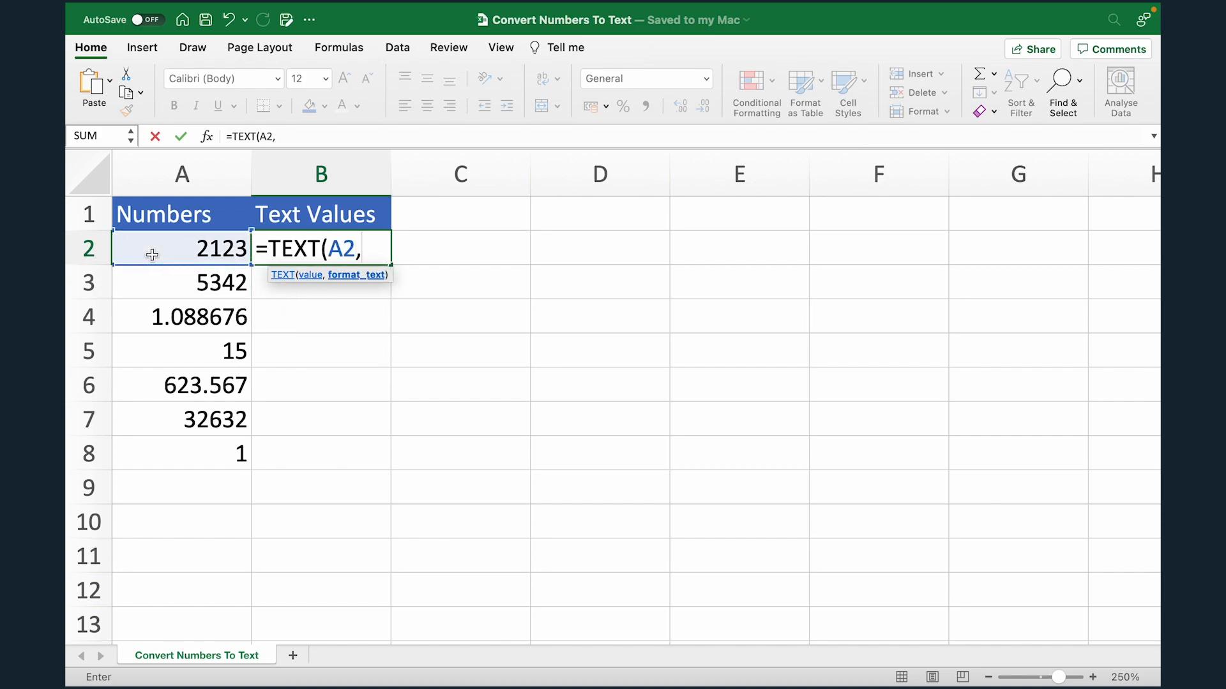
pyautogui.write('"')
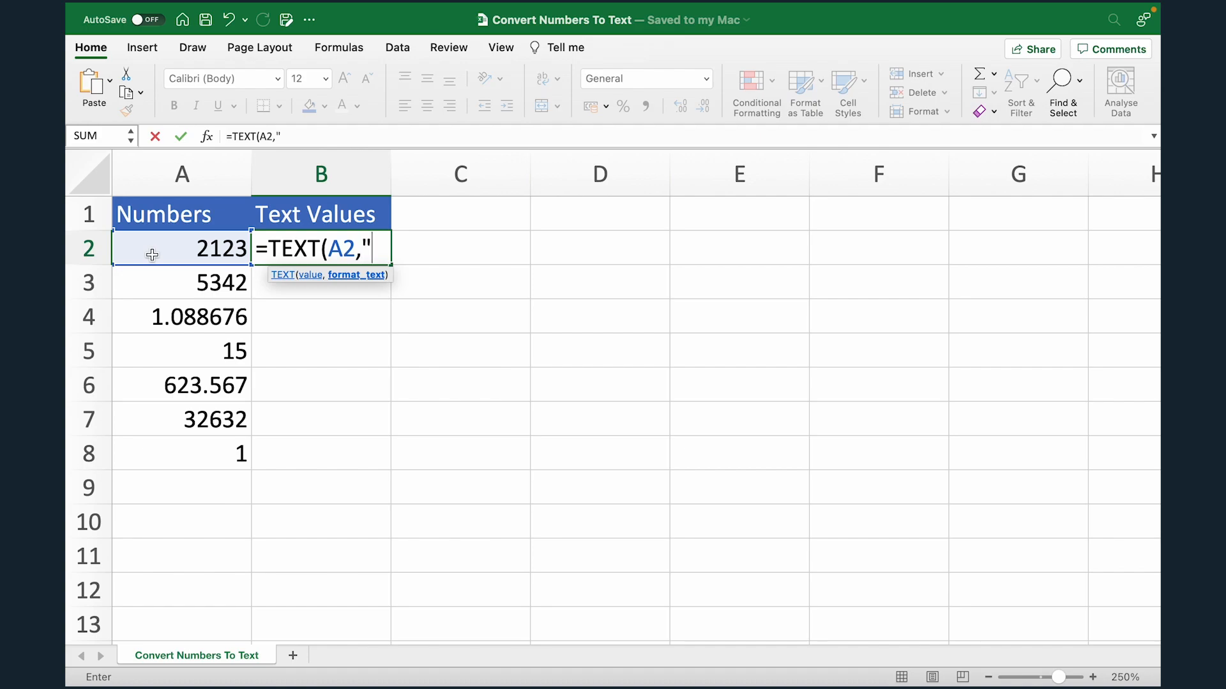
pyautogui.write('0')
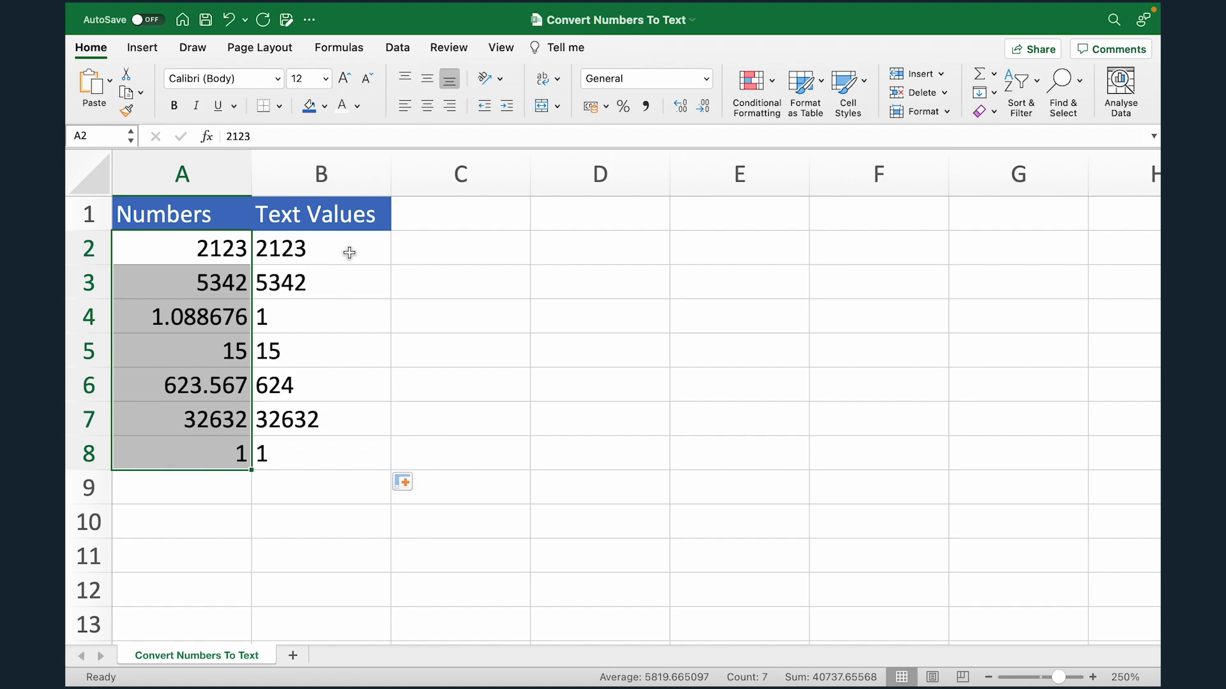
pyautogui.click(165, 213)
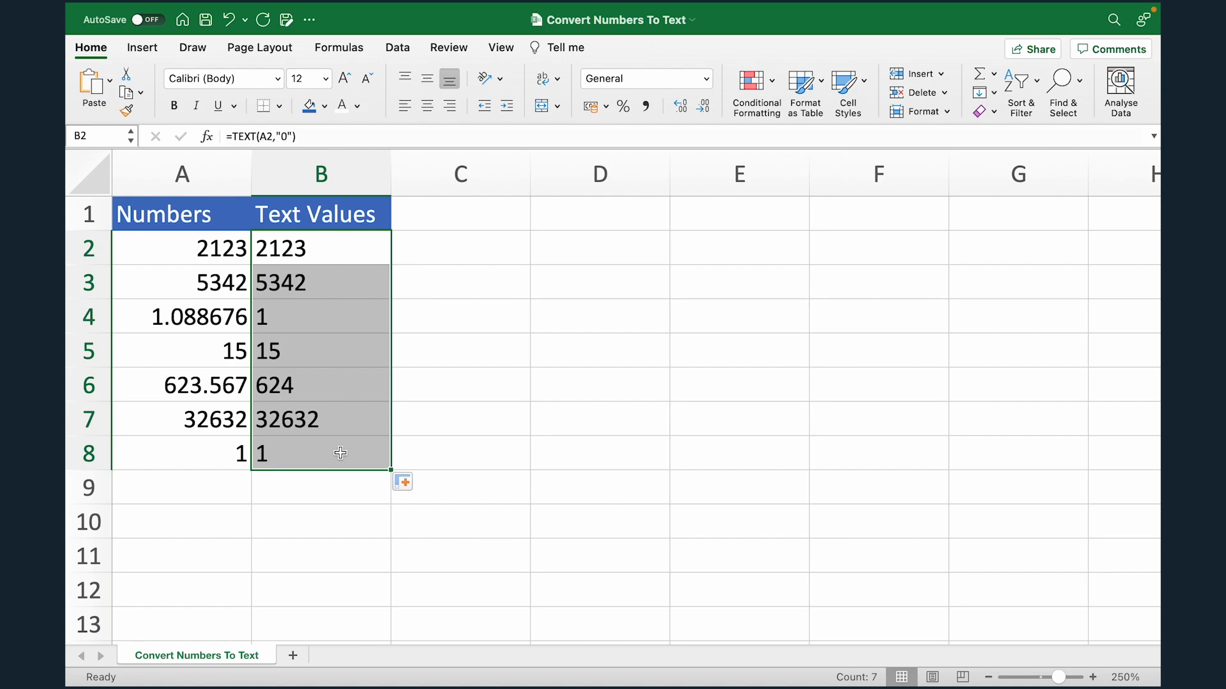
# - Clear the formulas from B2:B8 and copy the numbers from A2:A8 into column B
pyautogui.press('Delete')
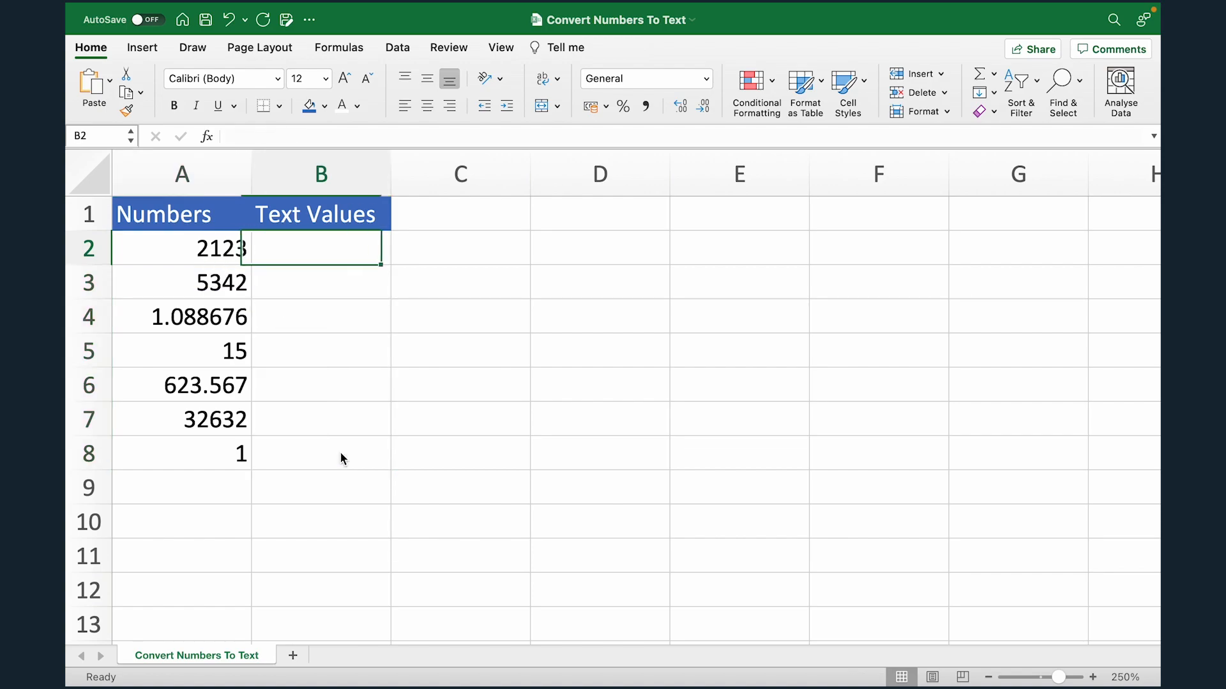
pyautogui.click(181, 248)
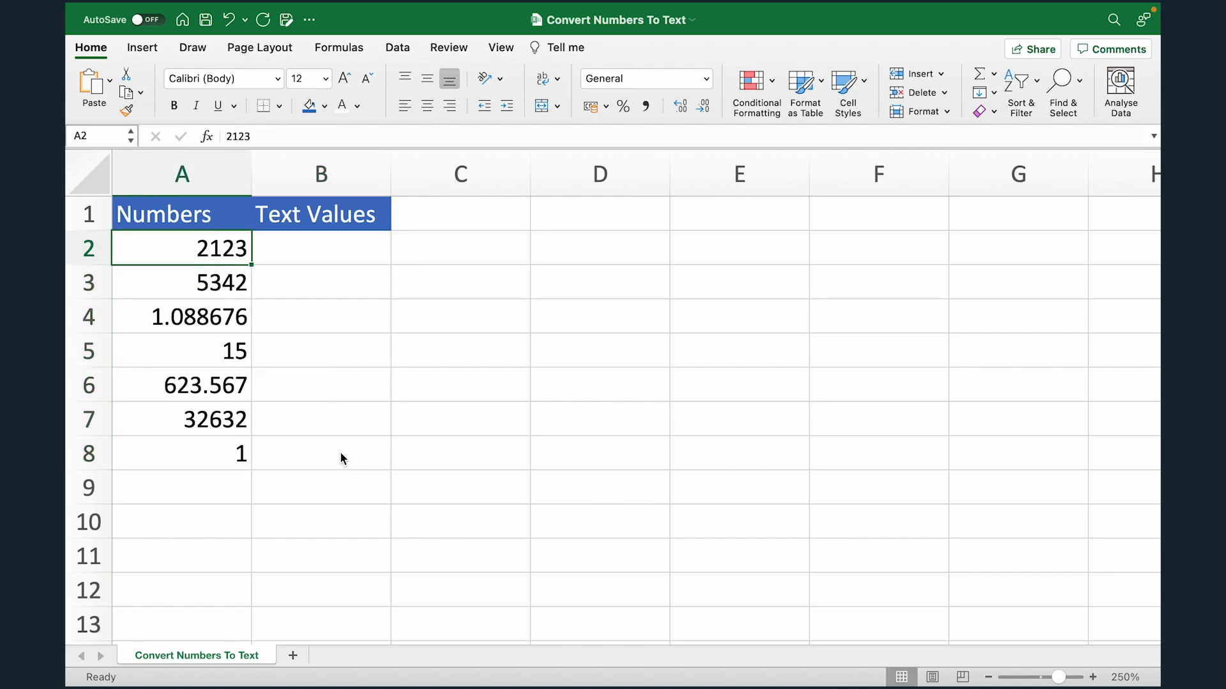
pyautogui.click(319, 248)
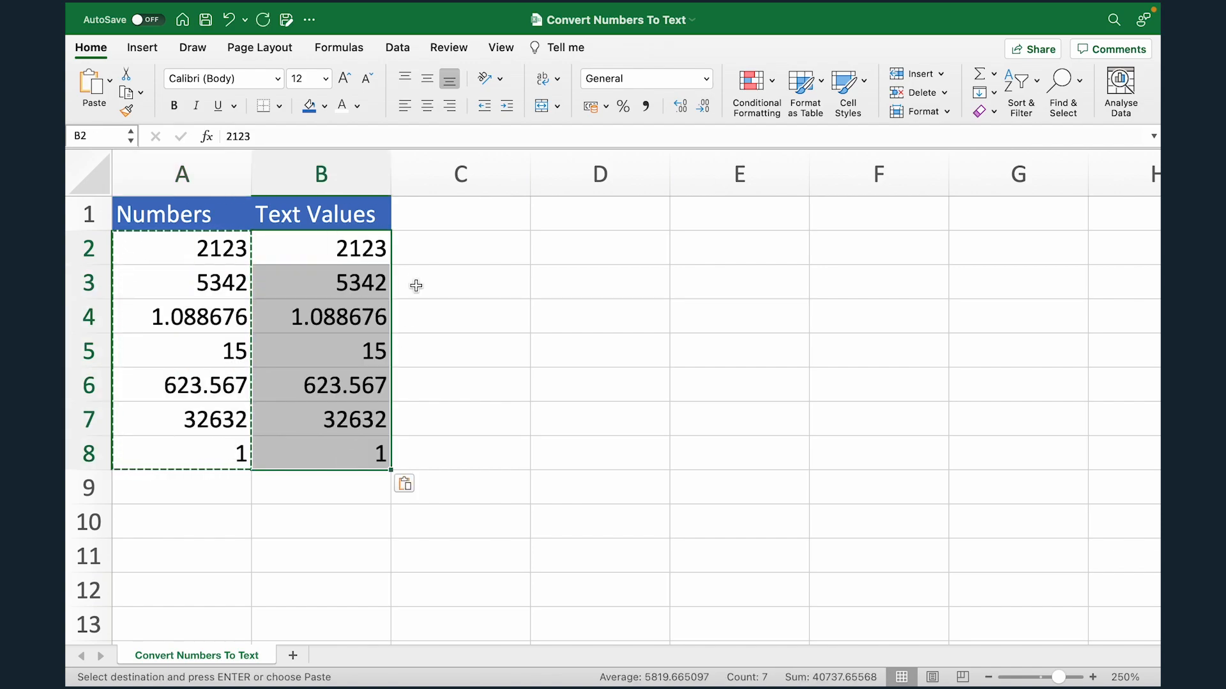
pyautogui.moveTo(335, 249)
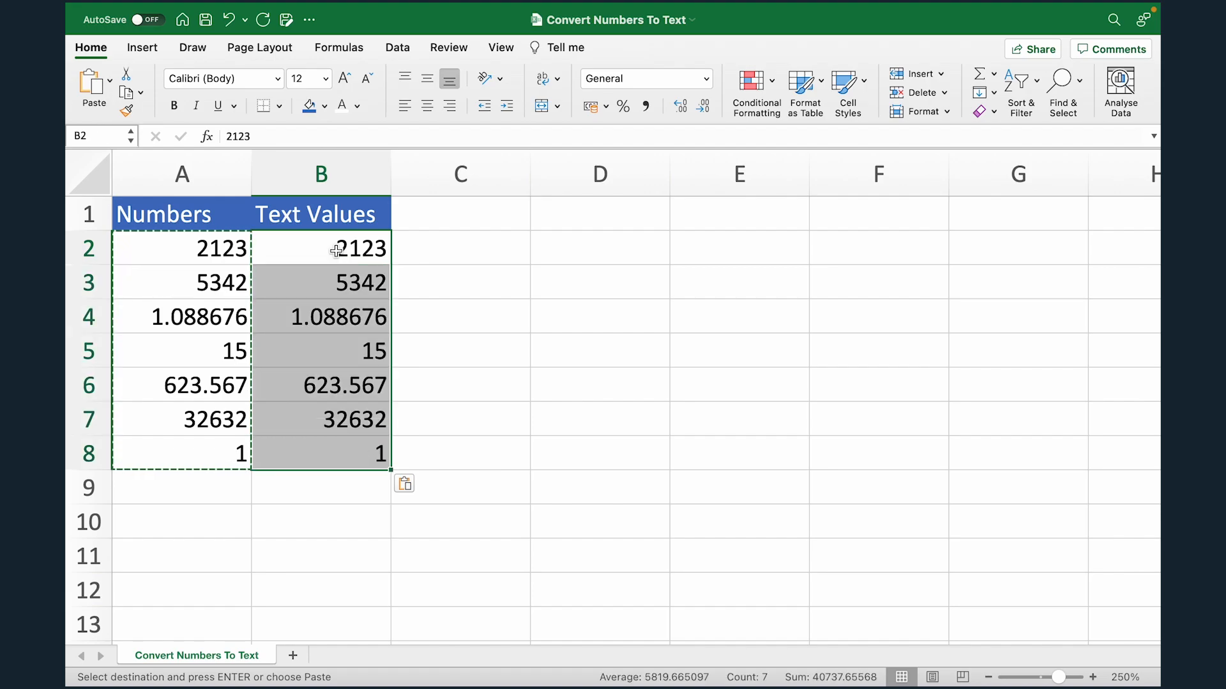
pyautogui.press('Escape')
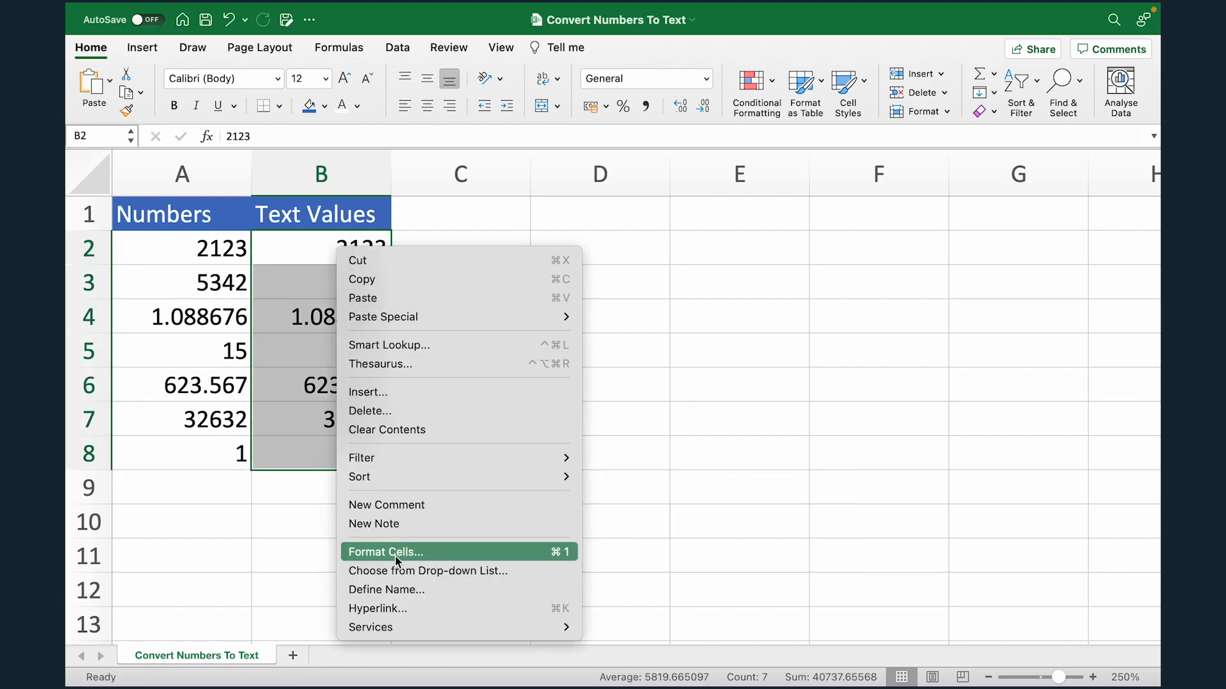
# - Format B2:B8 with the Text category in Format Cells so the values left-align as text
pyautogui.click(384, 551)
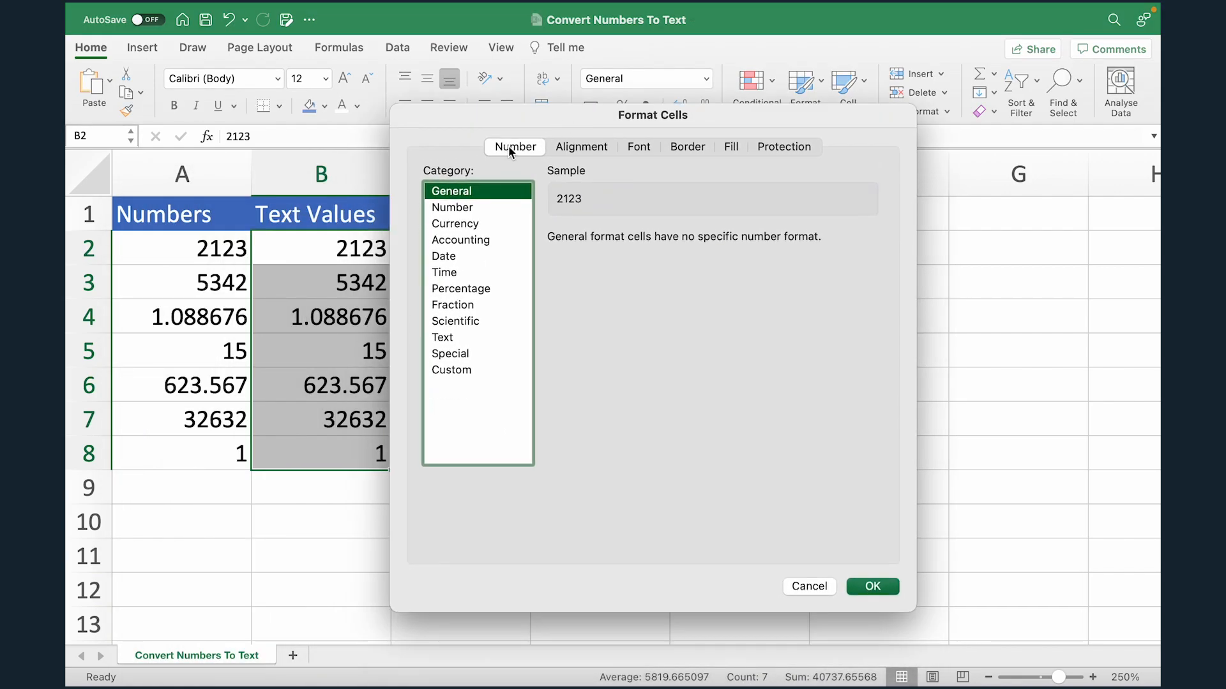
pyautogui.click(443, 337)
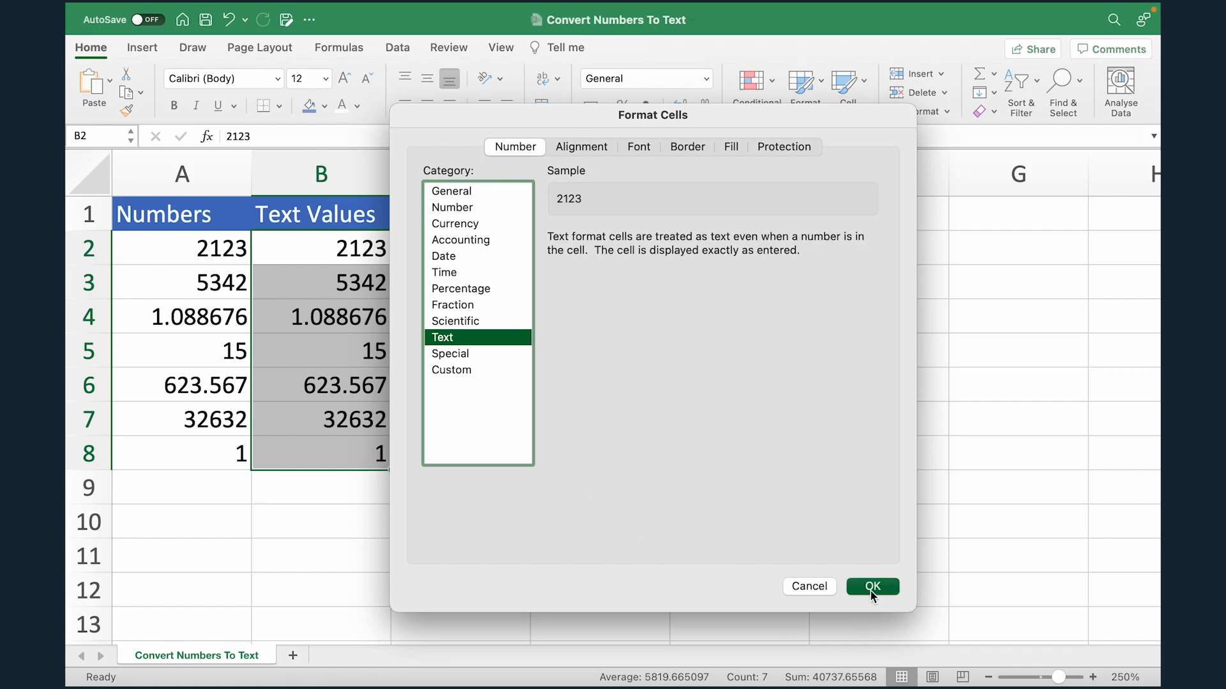
pyautogui.click(872, 586)
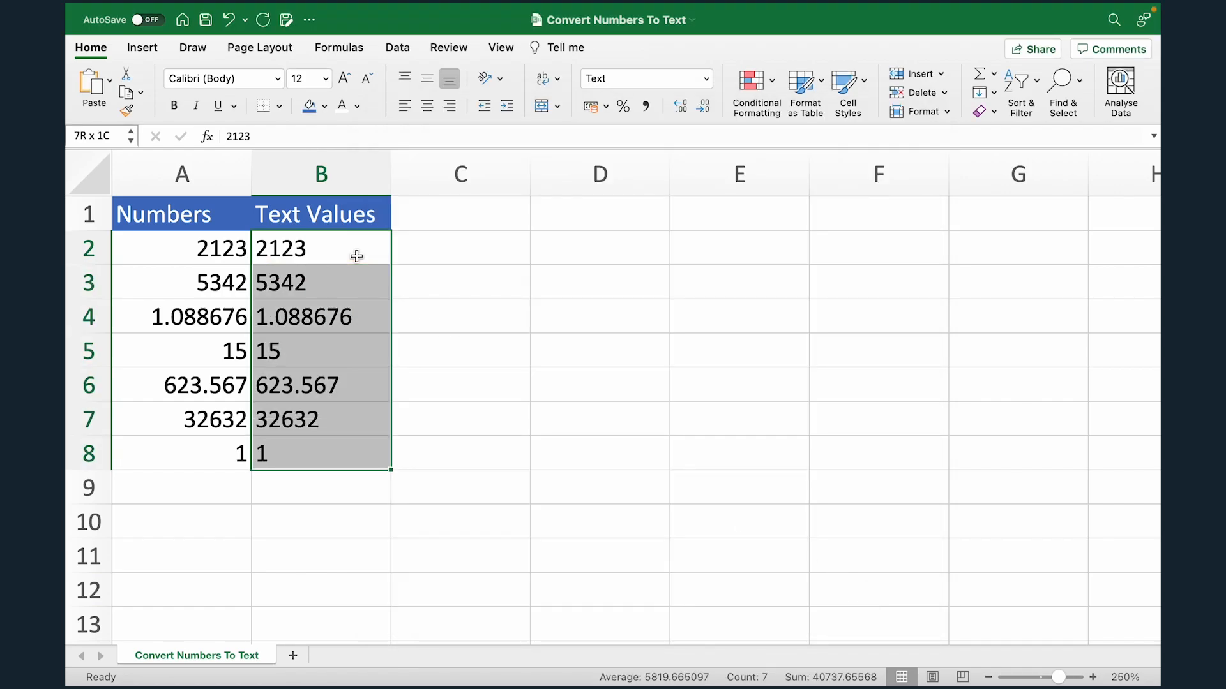
pyautogui.click(319, 248)
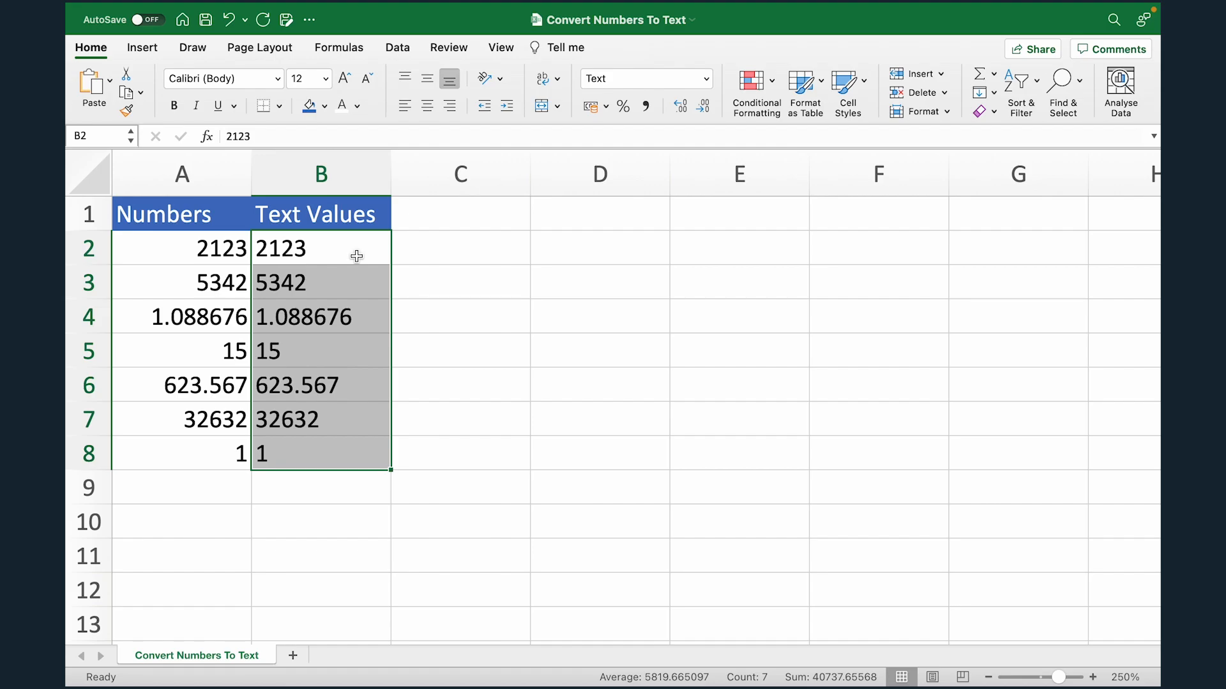
pyautogui.click(644, 78)
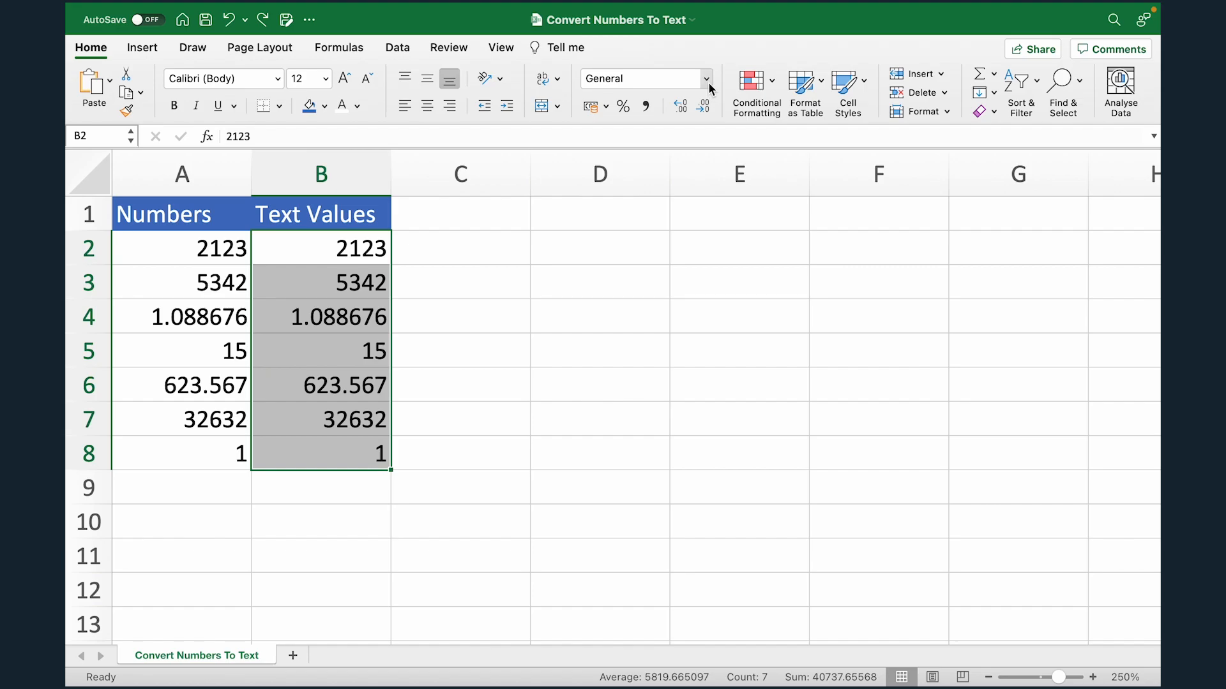
pyautogui.click(706, 78)
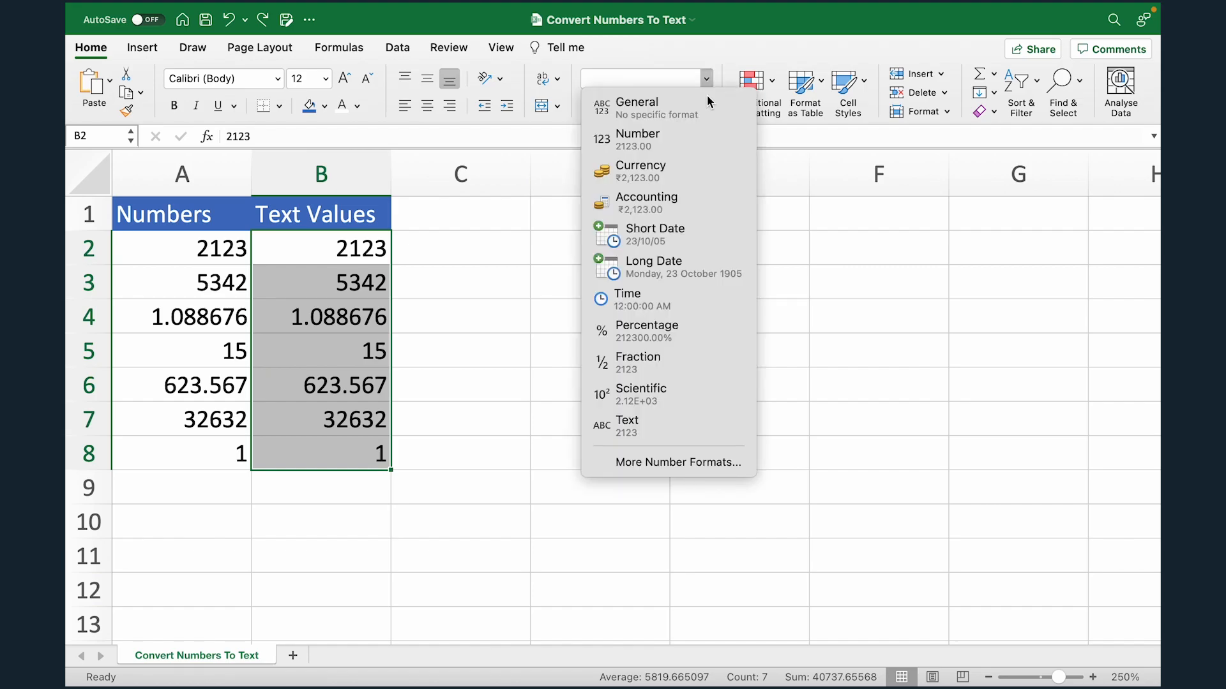
pyautogui.moveTo(668, 298)
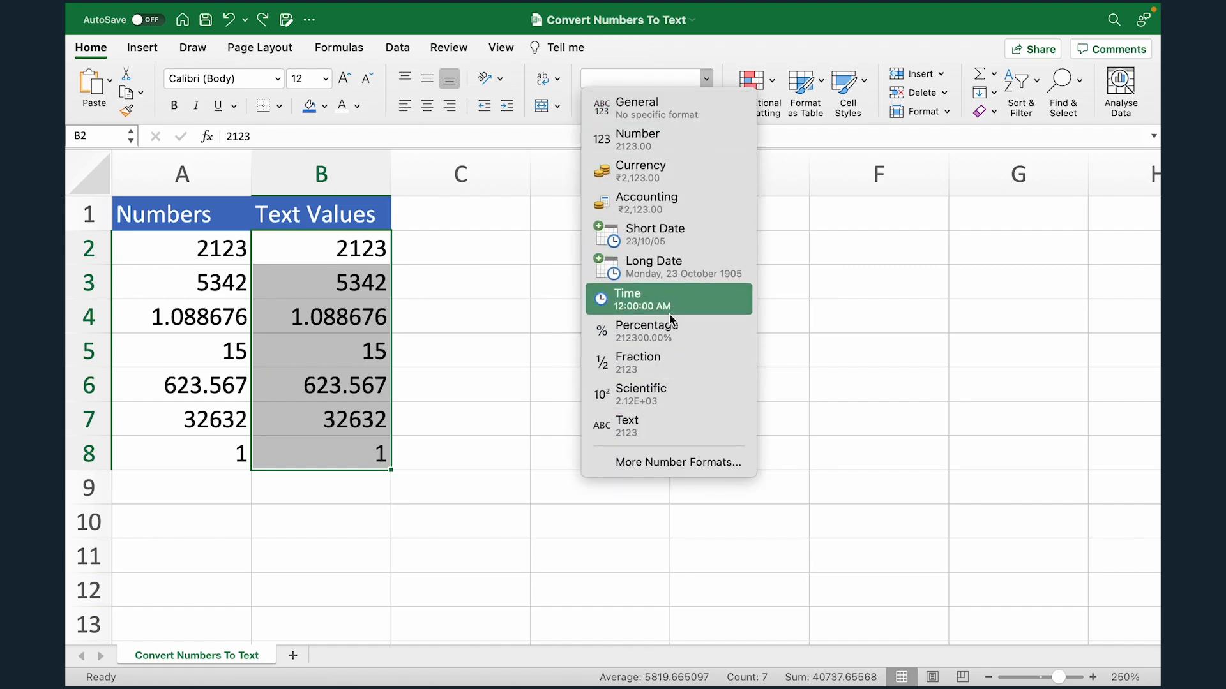
pyautogui.click(625, 420)
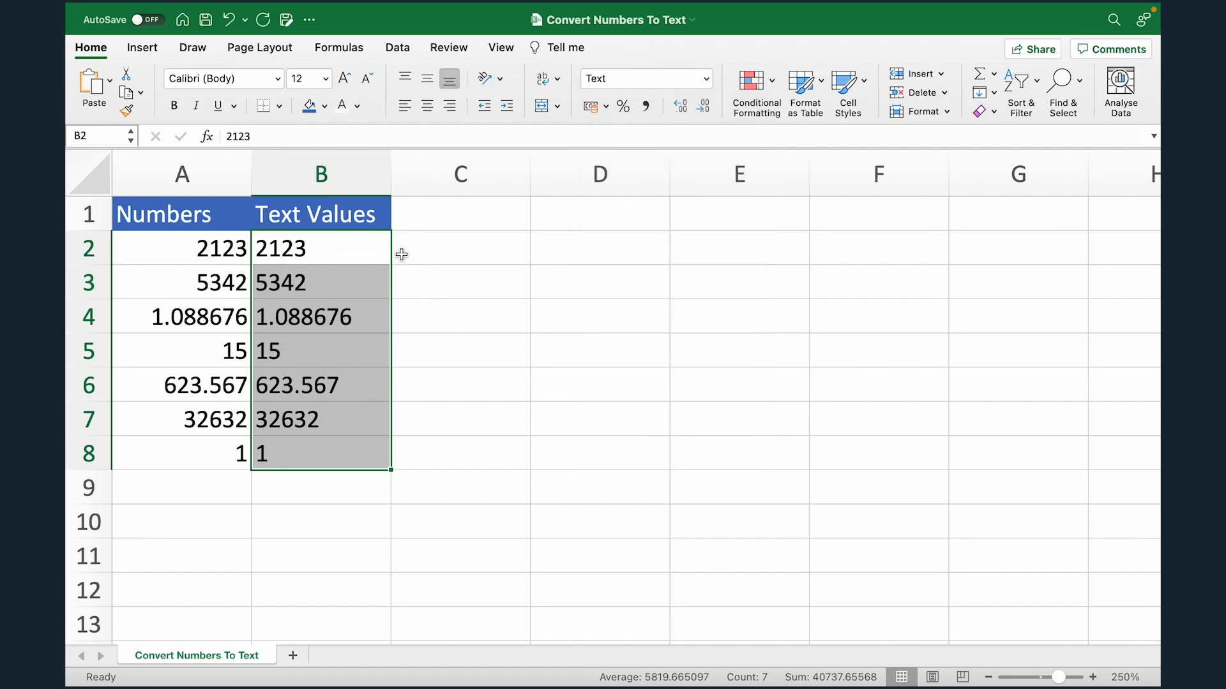
pyautogui.click(319, 248)
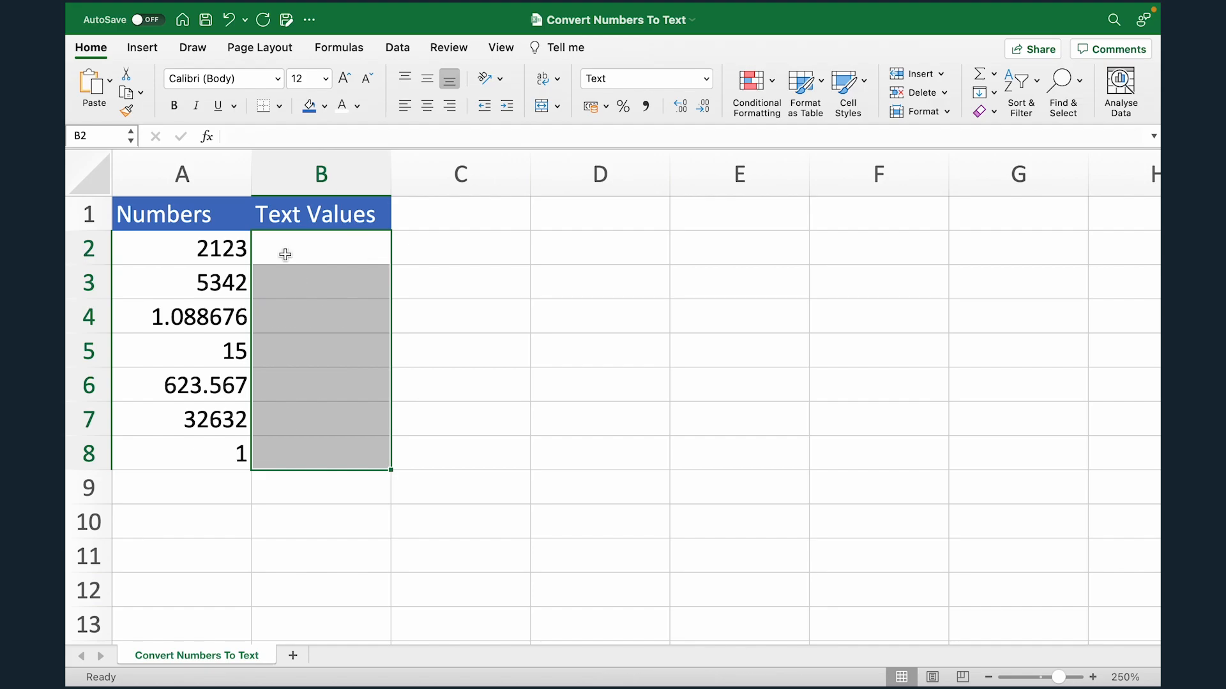
# - Re-enter 2123 in A2 with a leading apostrophe and view its number-stored-as-text warning options
pyautogui.click(181, 249)
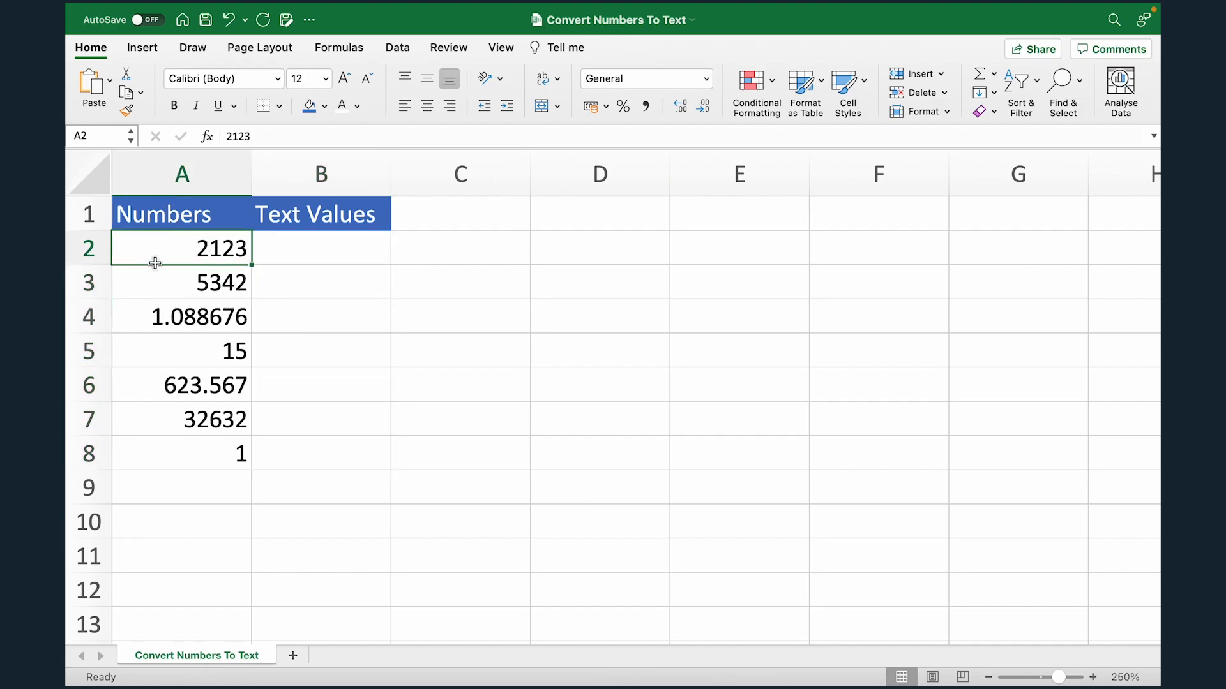
pyautogui.doubleClick(181, 248)
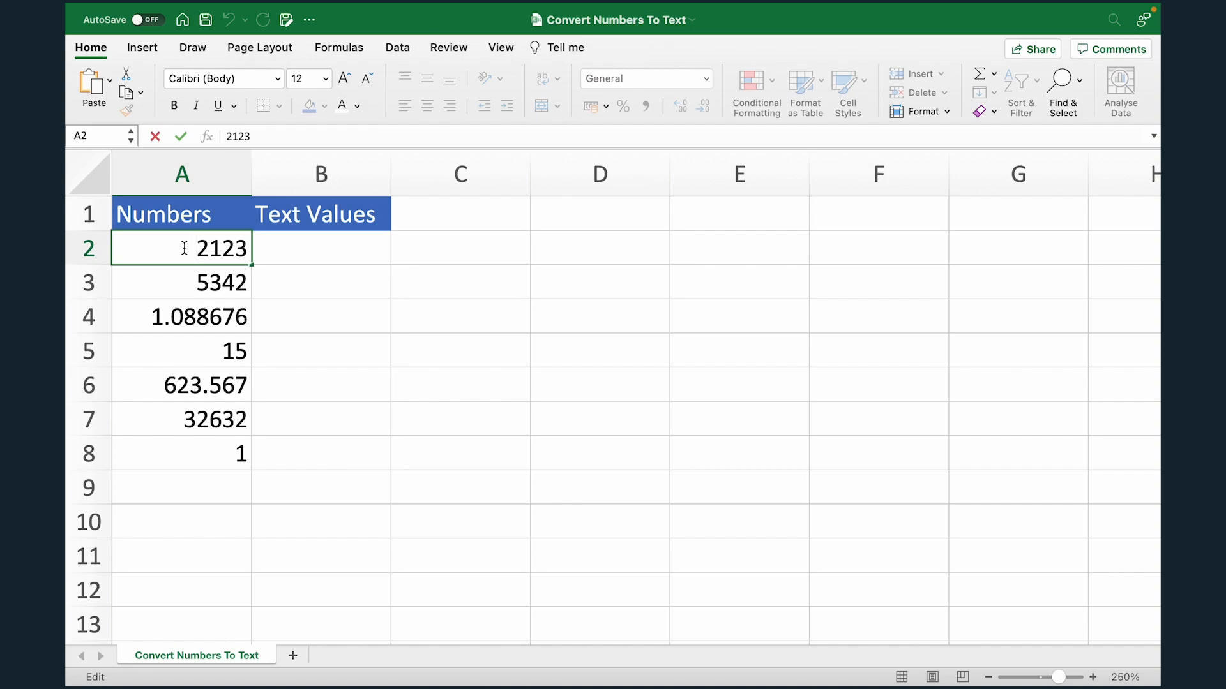
pyautogui.write("'")
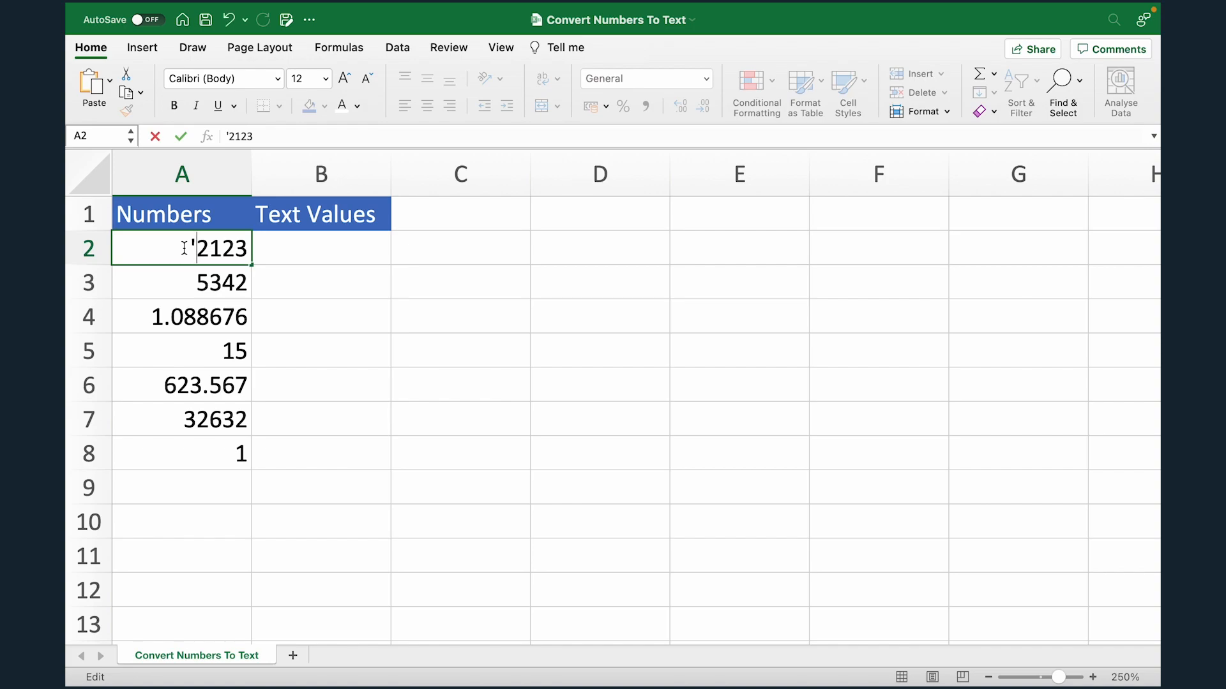
pyautogui.press('Return')
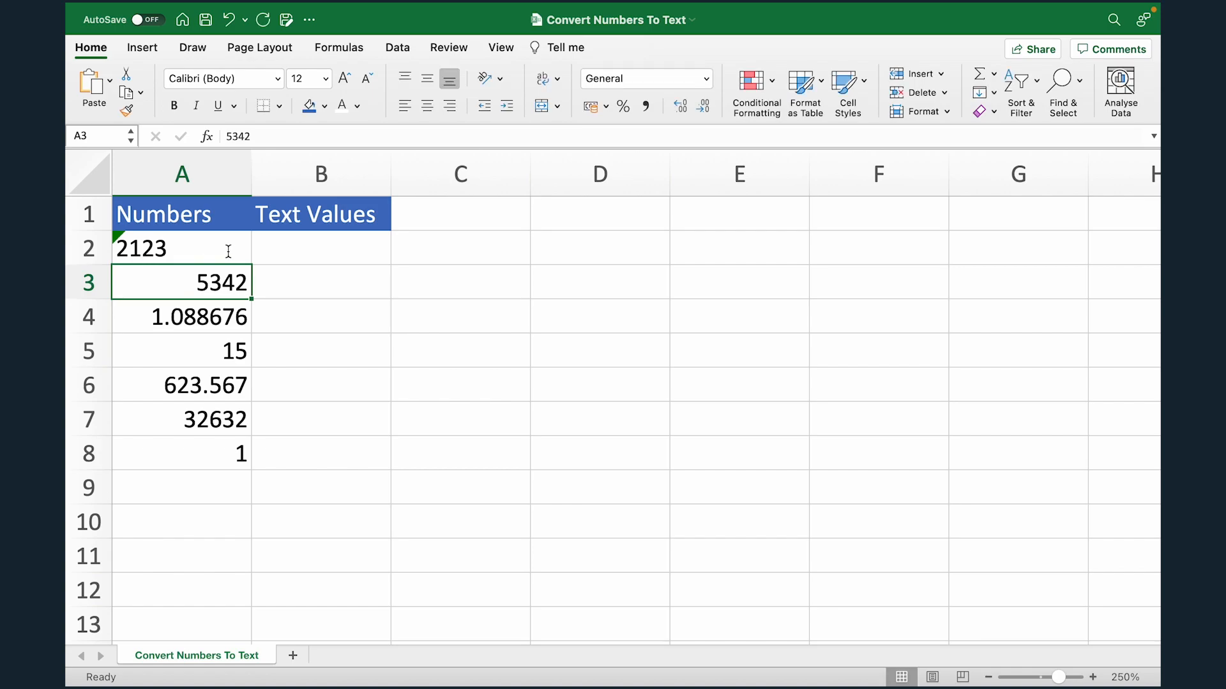
pyautogui.click(182, 249)
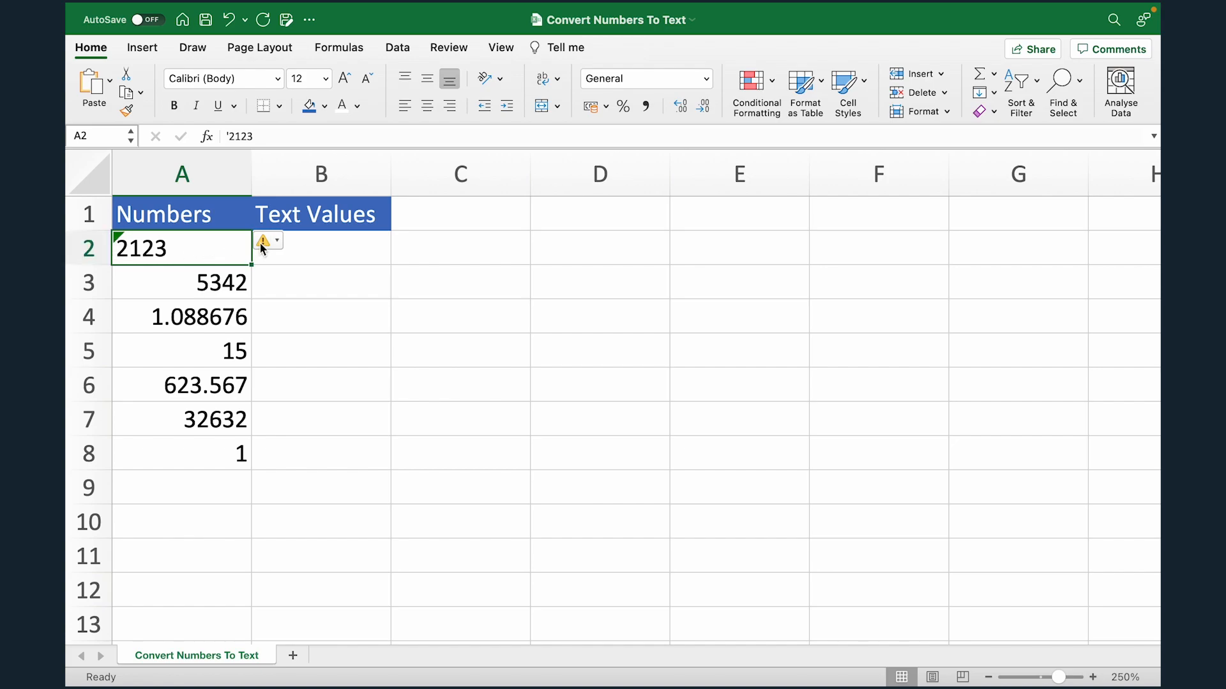
pyautogui.click(277, 240)
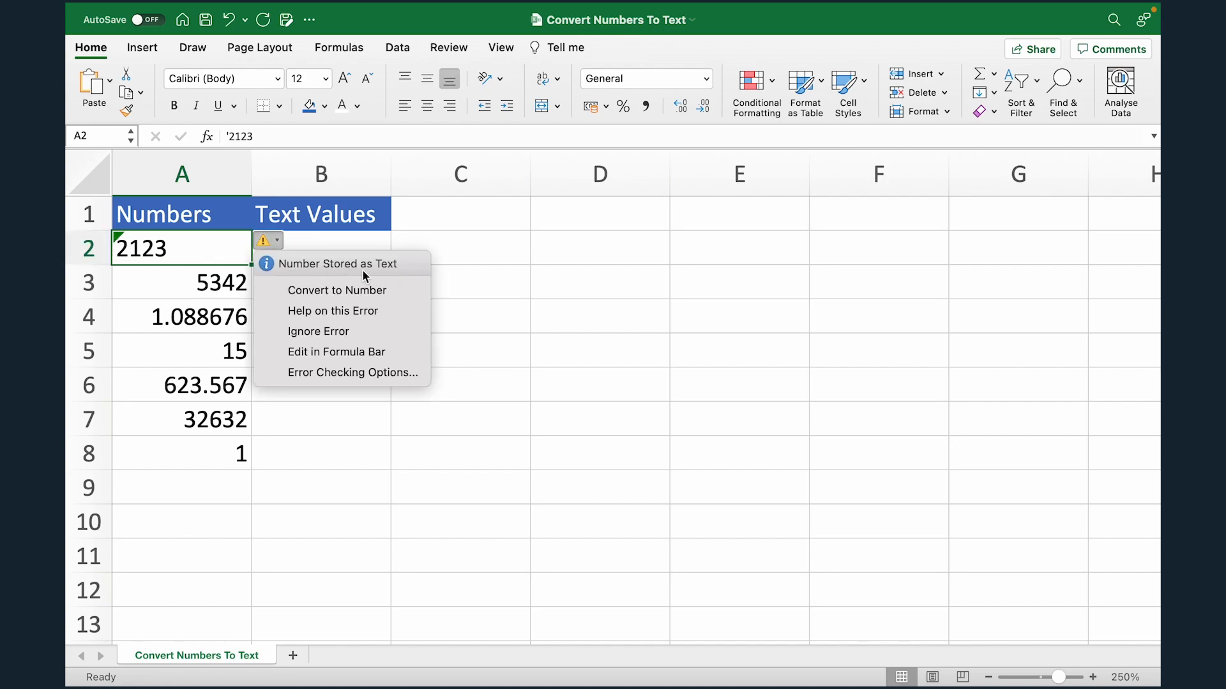
pyautogui.moveTo(401, 279)
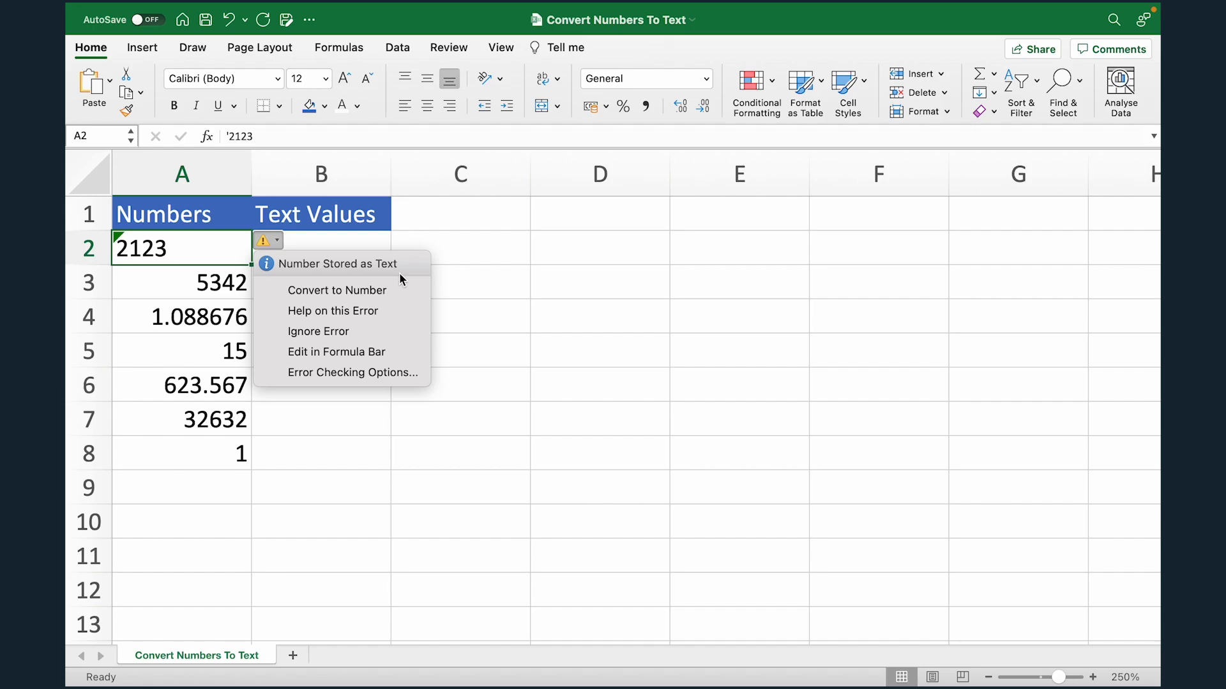
pyautogui.moveTo(469, 241)
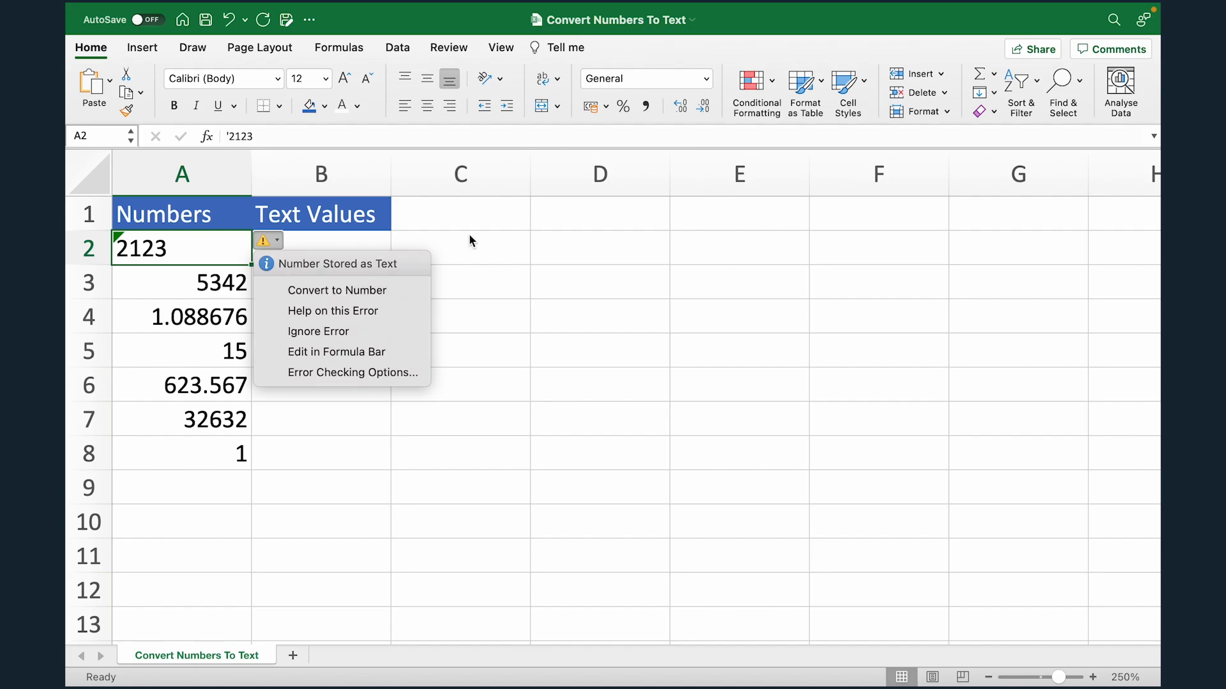